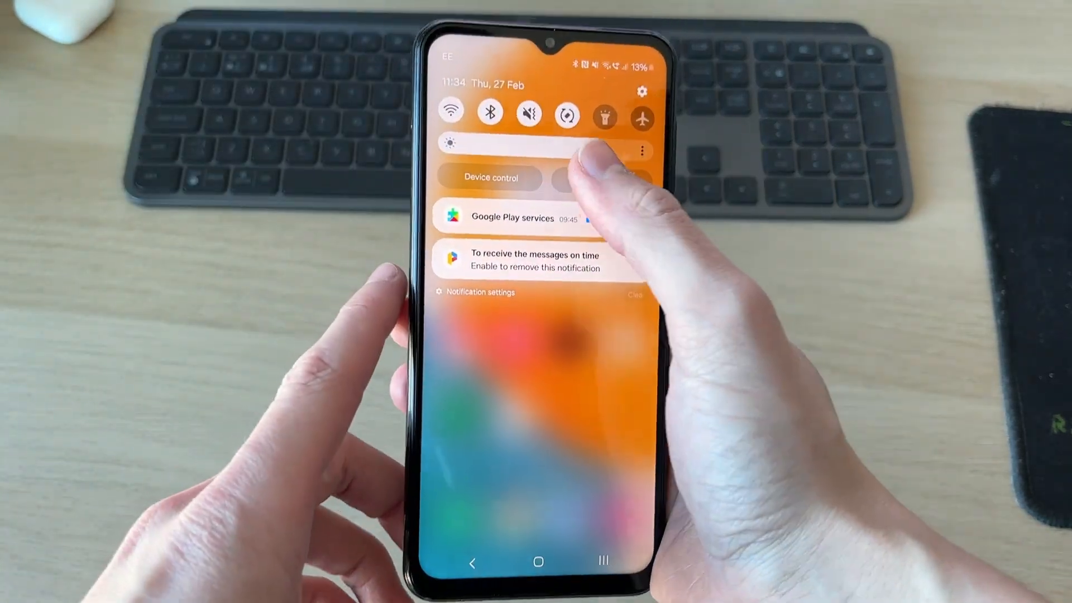
# Expand Quick Settings and switch on the Quick Share tile for contacts only.
pyautogui.scroll(-3)
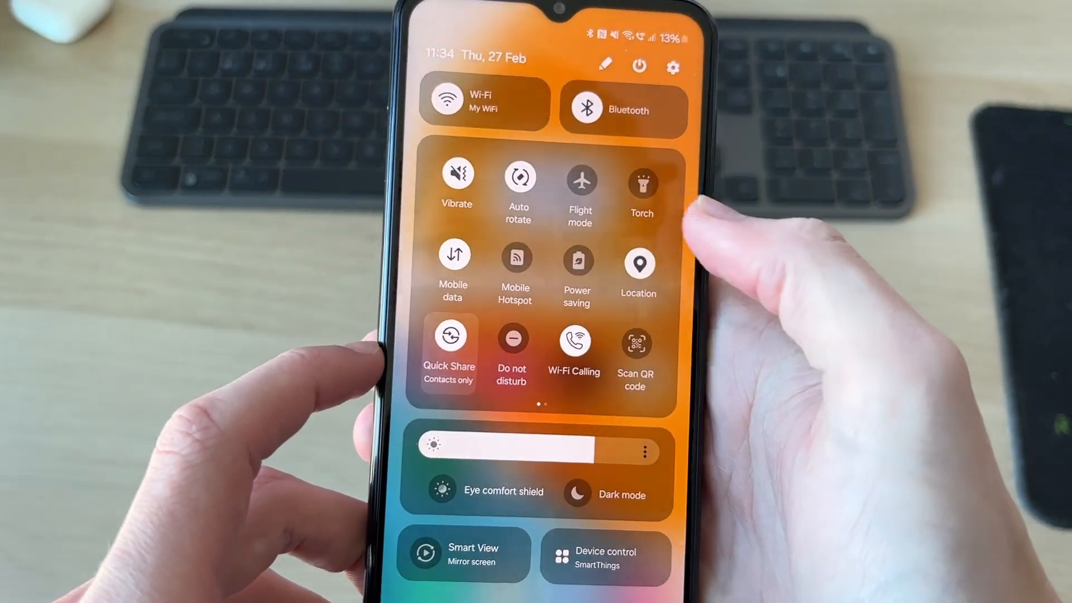
pyautogui.click(448, 342)
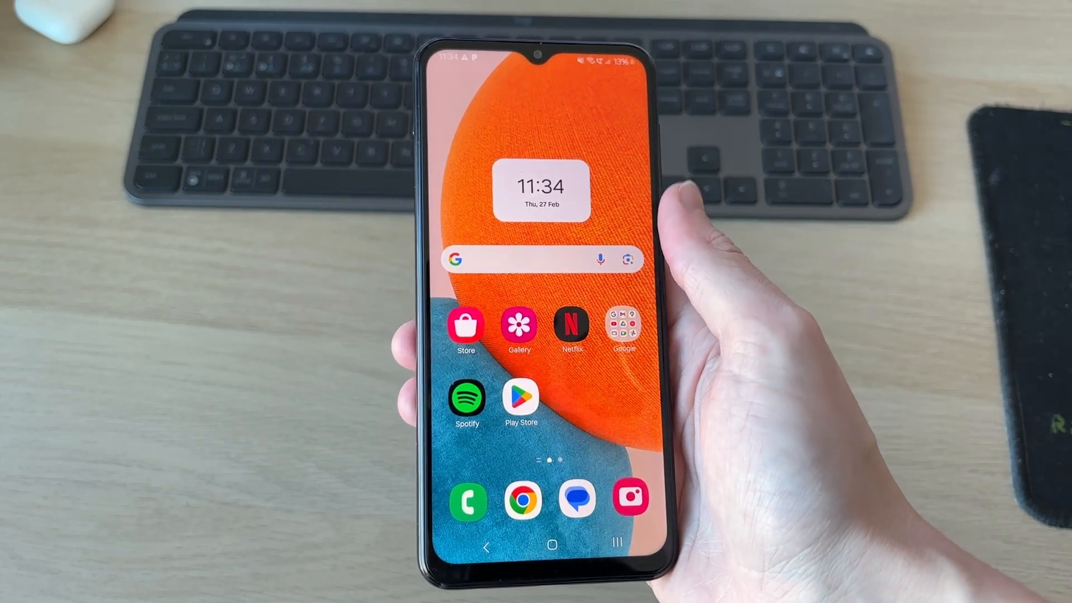
# Launch the Gallery app, pick one image and bring up its share sheet.
pyautogui.click(519, 326)
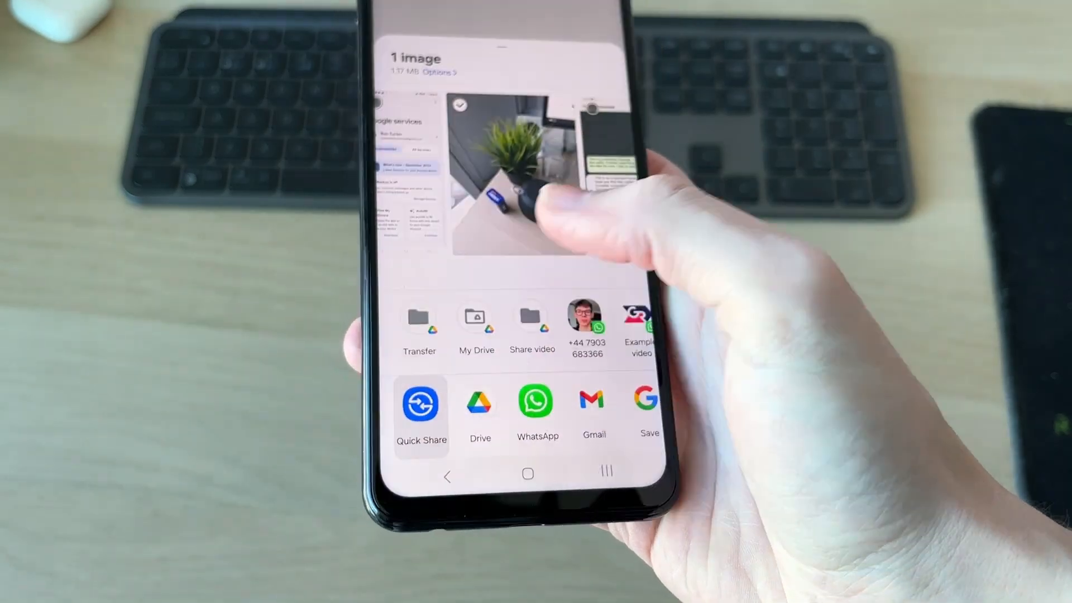
# Send the selected image via Quick Share to the nearby computer GUIDEREALM.
pyautogui.click(421, 403)
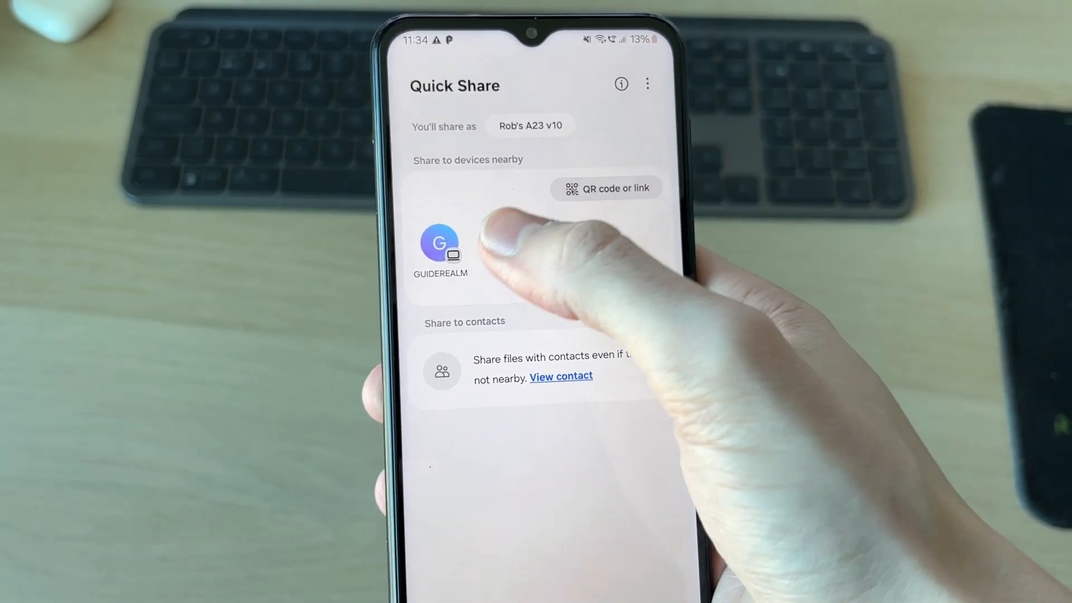
pyautogui.click(441, 244)
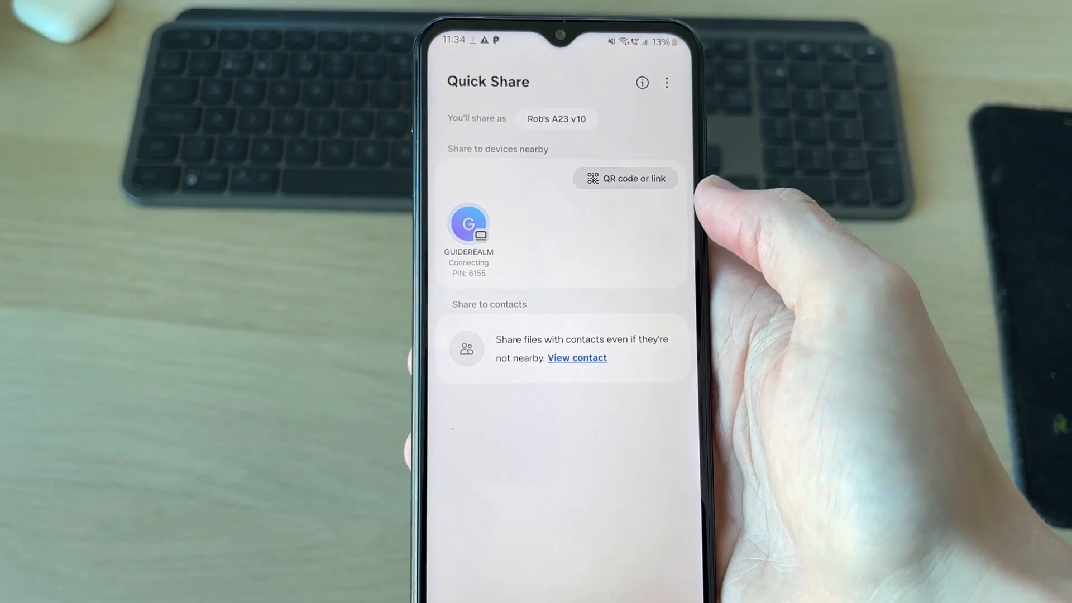